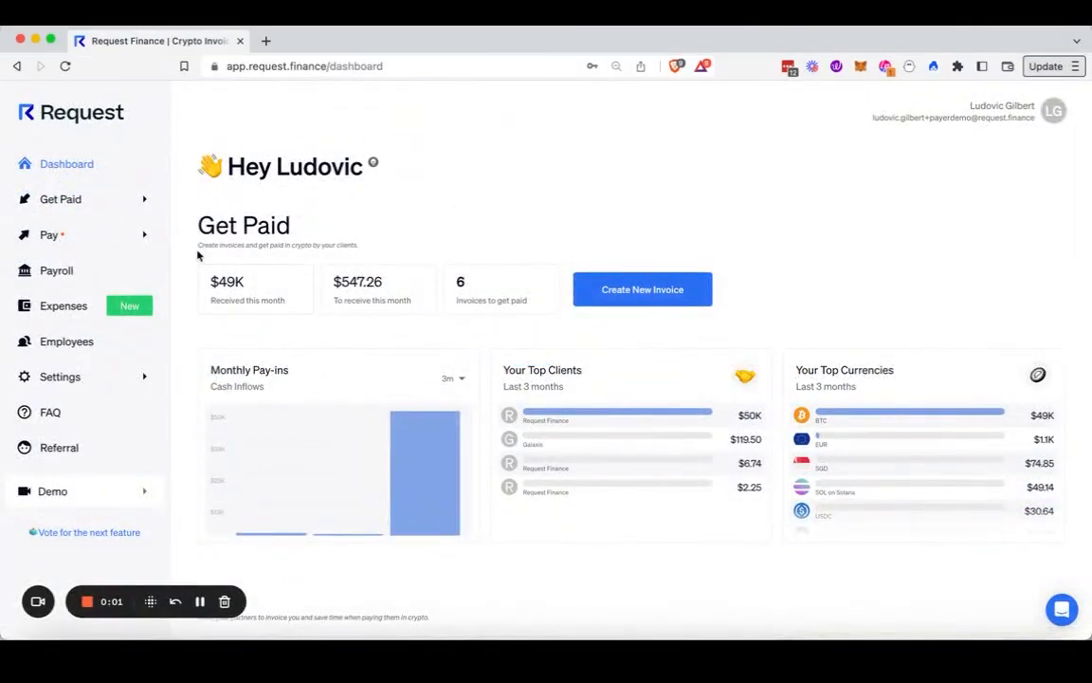
Approve the two February 23rd invoices from the invoices-for-approval list.
click(49, 235)
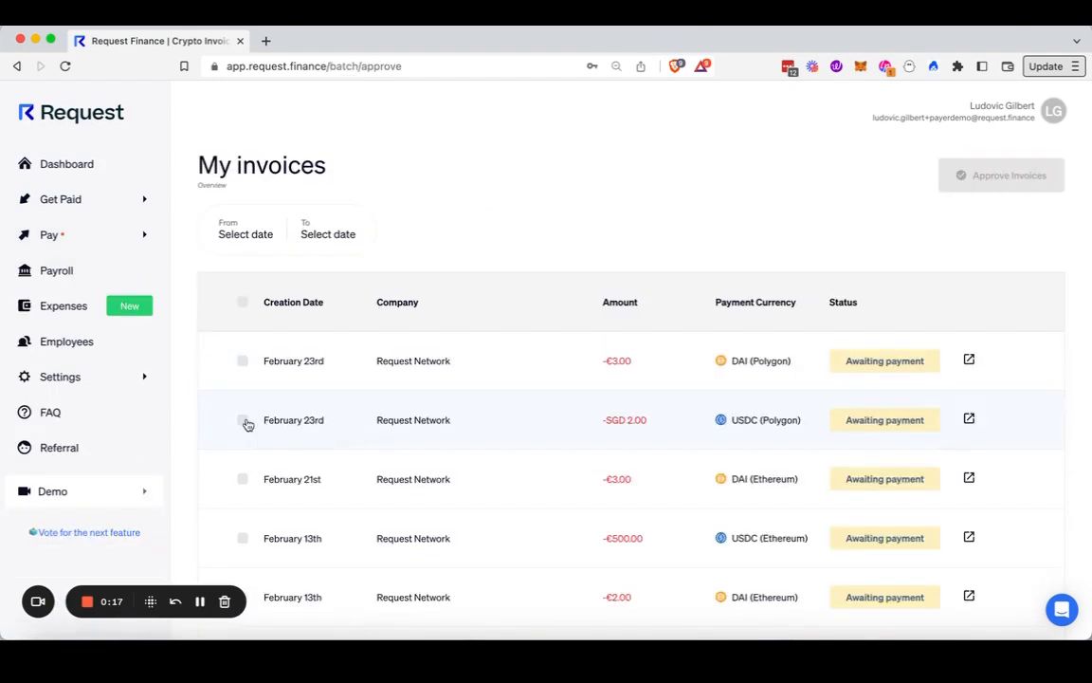
click(243, 421)
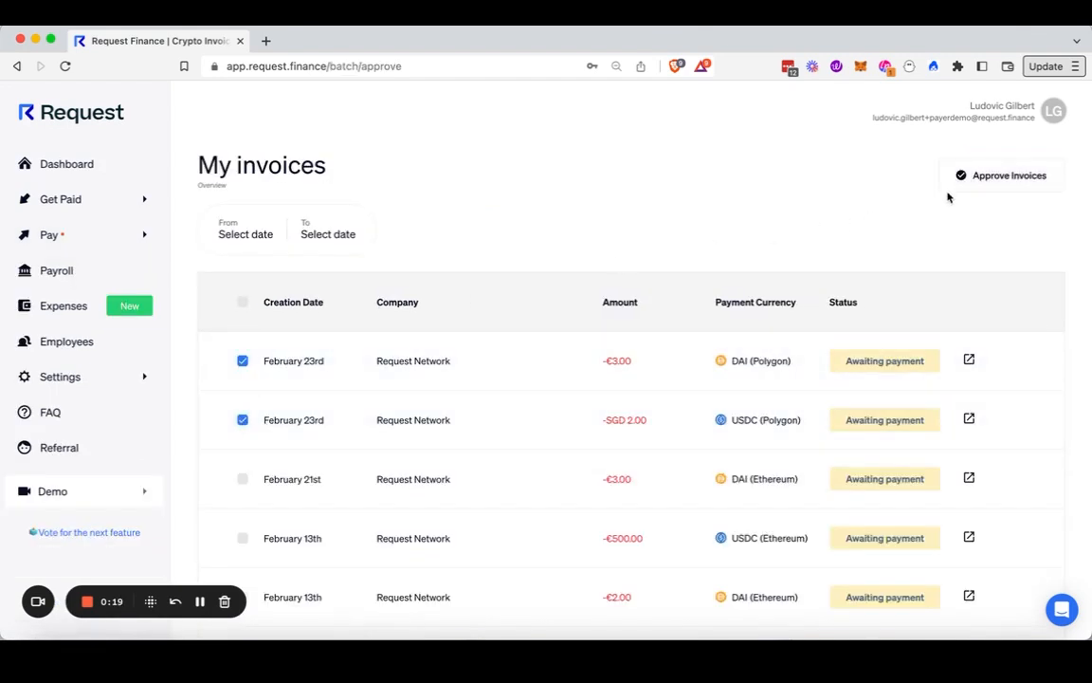
click(1001, 175)
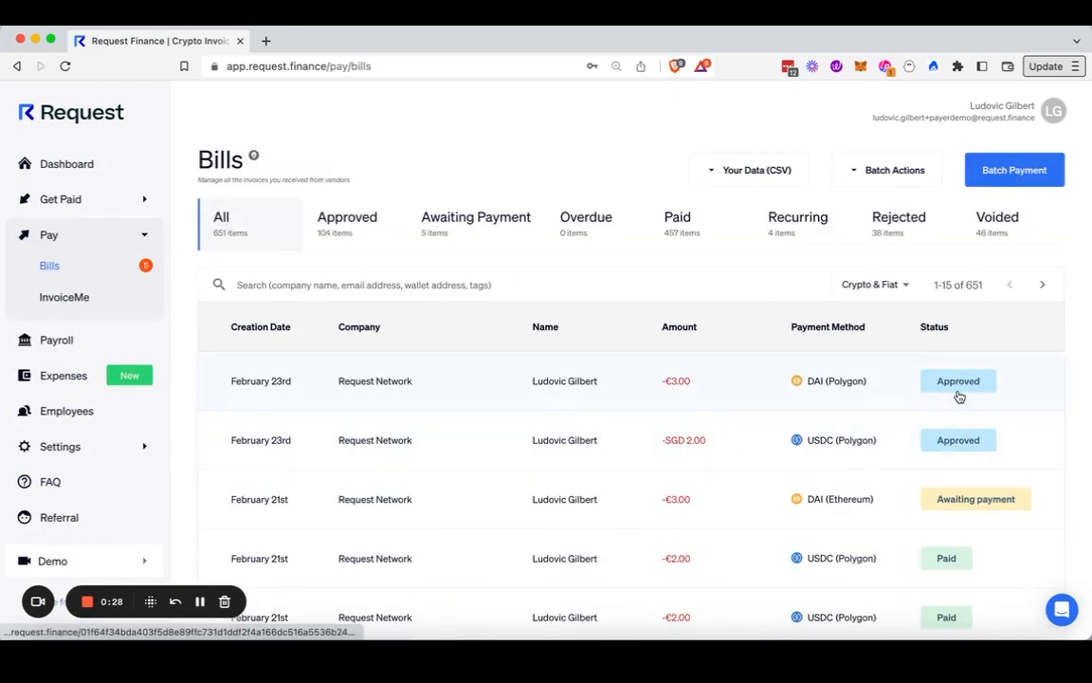
Start a batch payment of the two February 23rd Polygon bills, excluding the January 30th Slime invoice.
click(1013, 171)
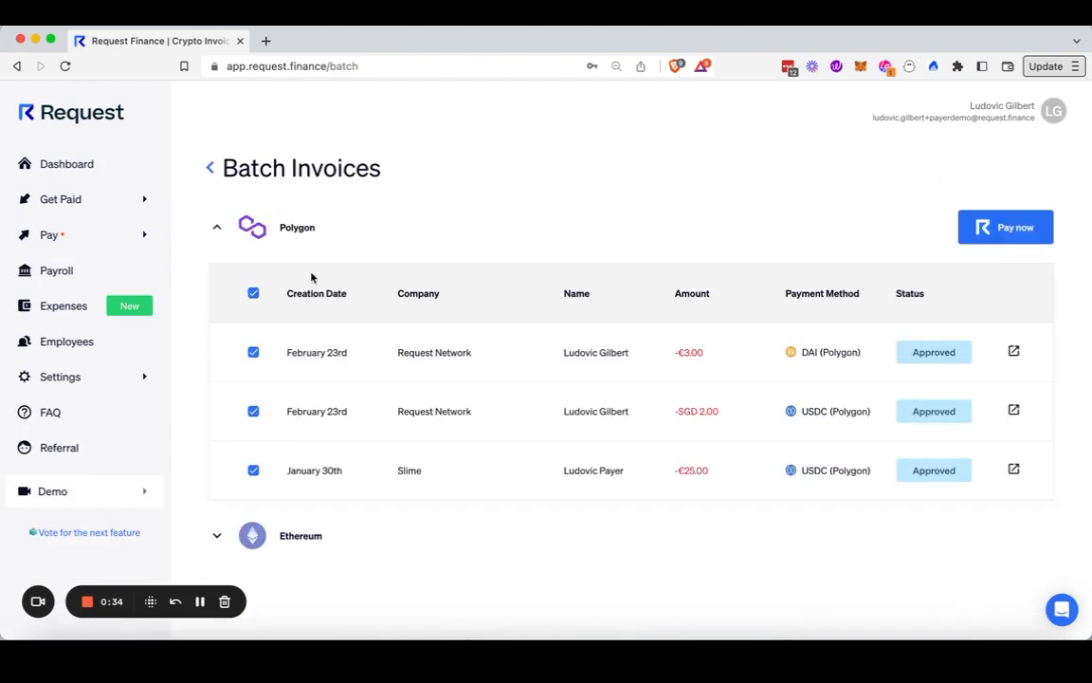
click(254, 470)
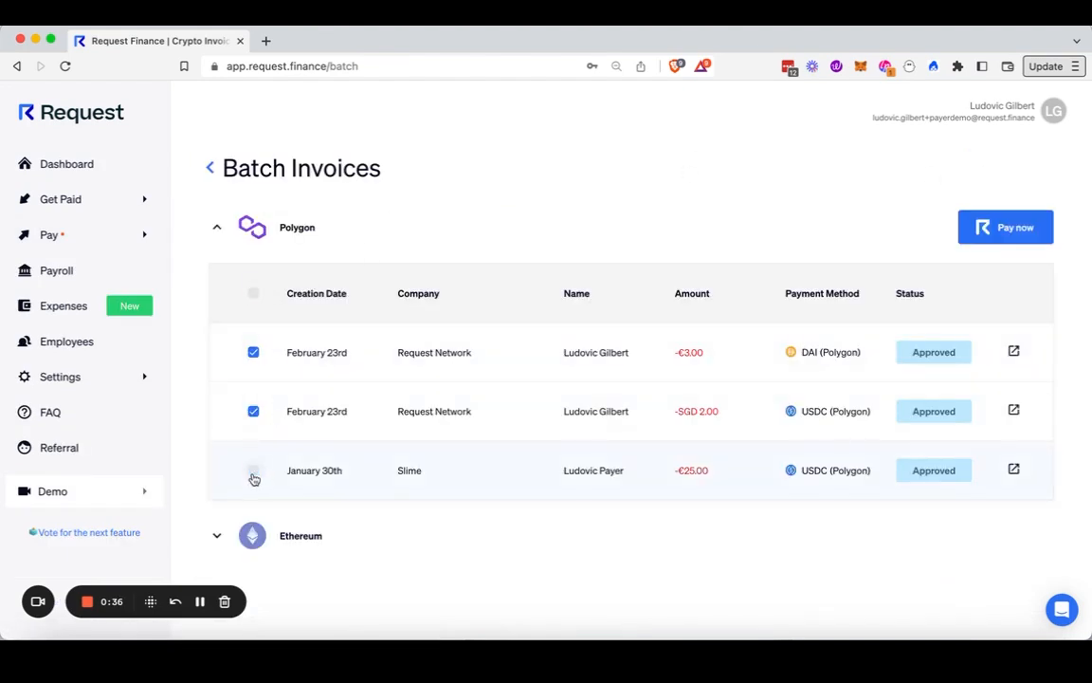
click(1005, 227)
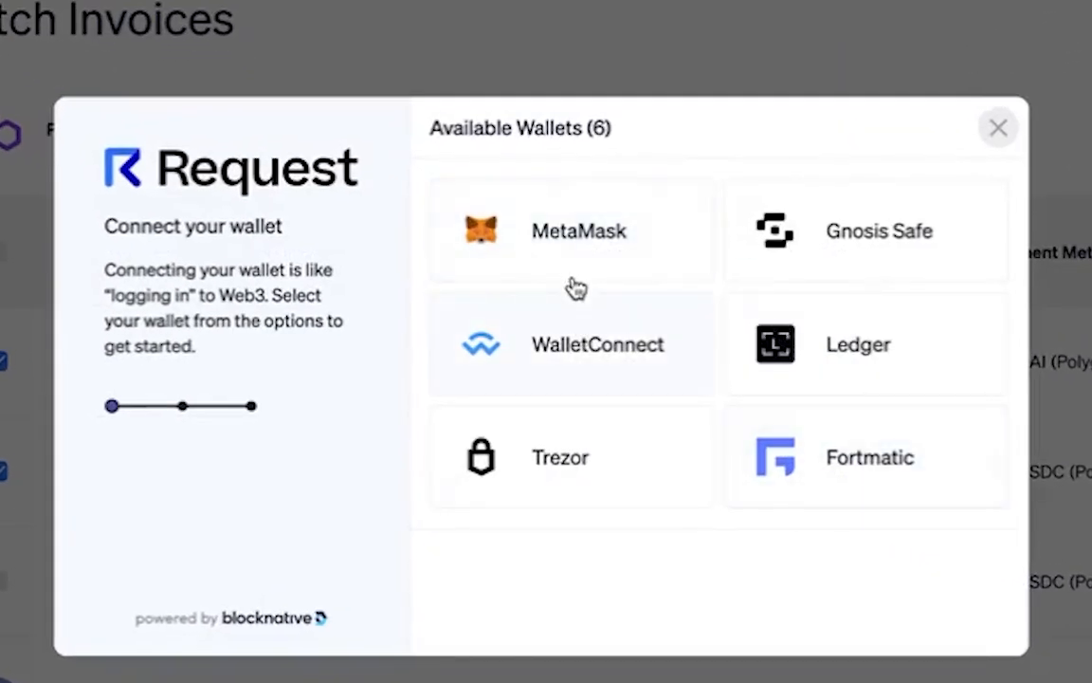
Connect MetaMask and pay the two invoices, bringing up the wallet transaction request.
click(571, 231)
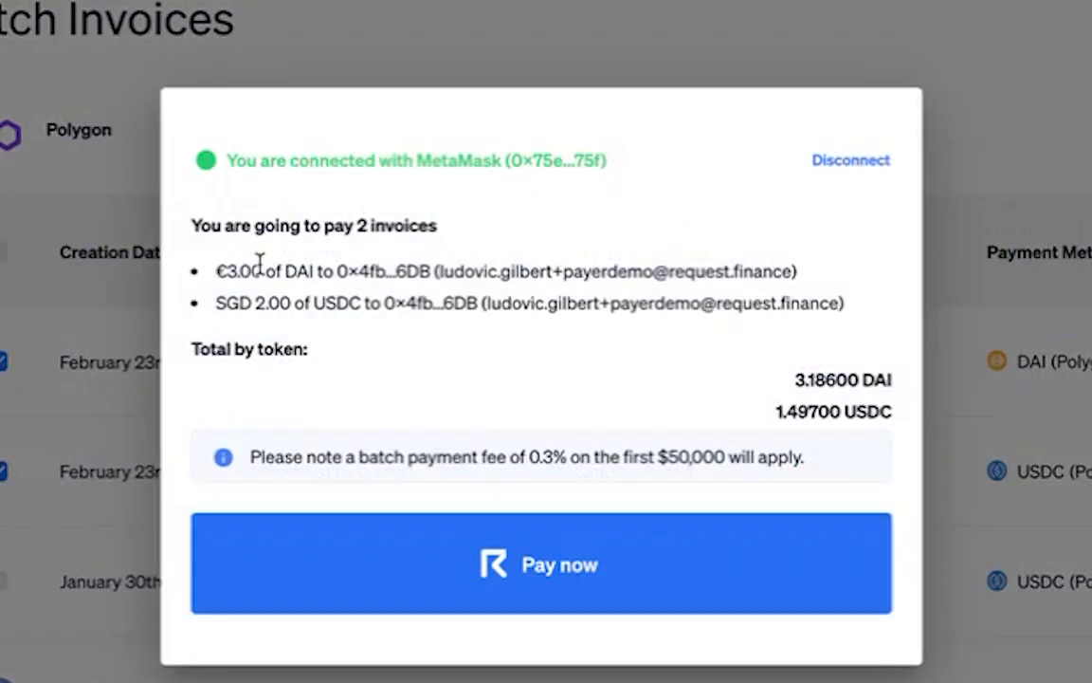
mouse_move(527, 552)
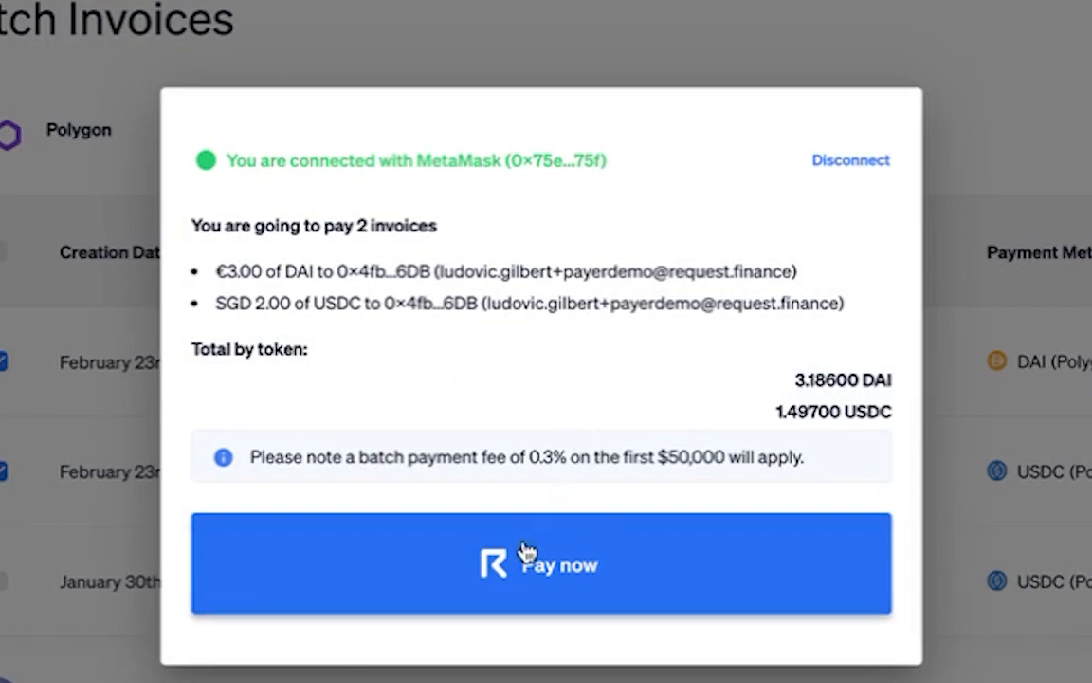
click(540, 564)
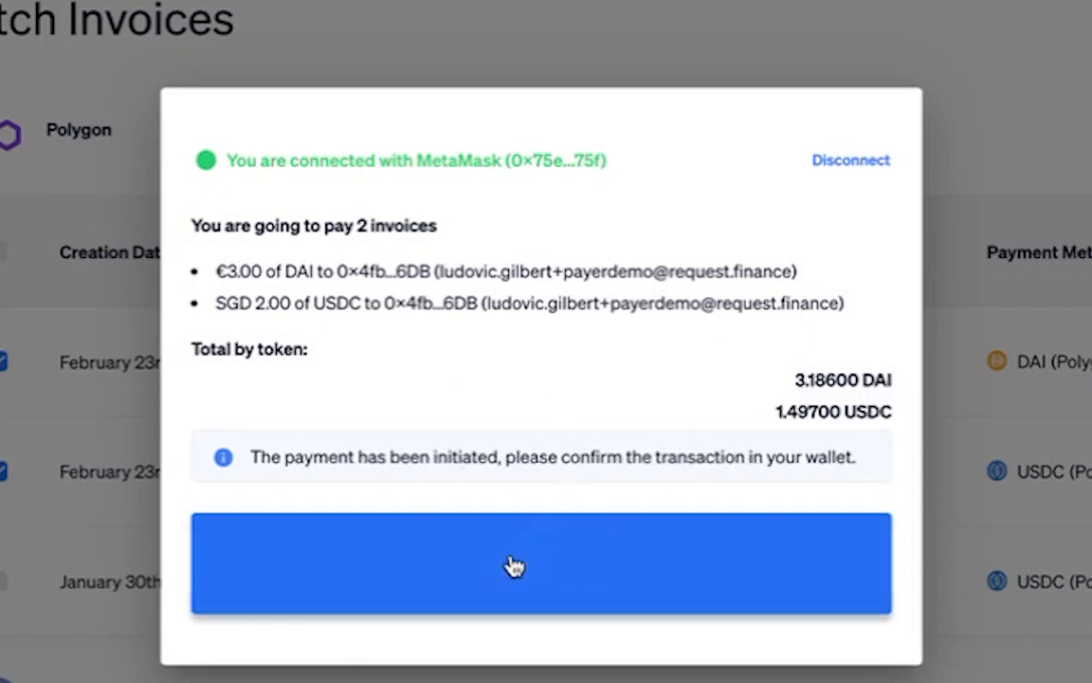
click(541, 566)
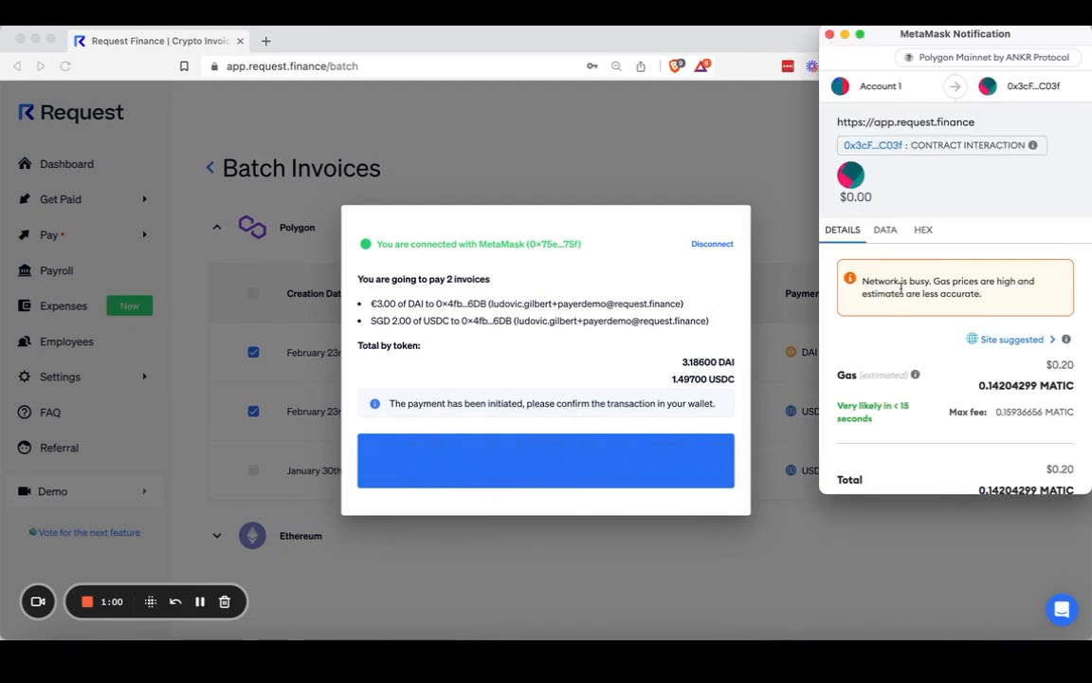
mouse_move(937, 336)
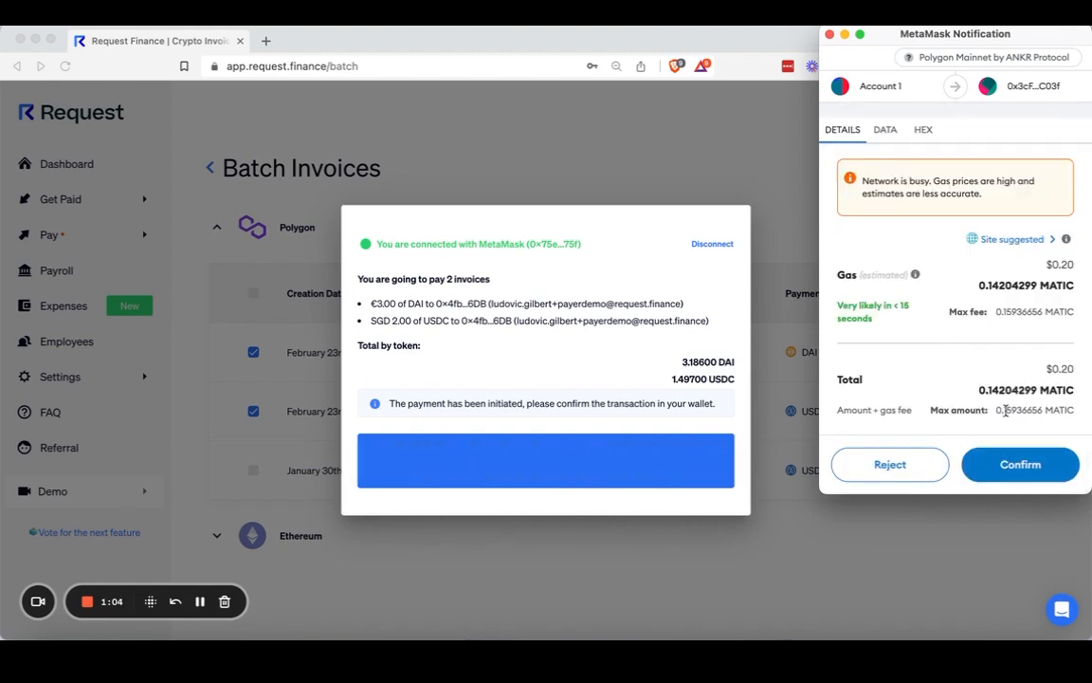
Confirm the batch transaction in MetaMask and verify invoice #662's payment on PolygonScan.
click(1020, 463)
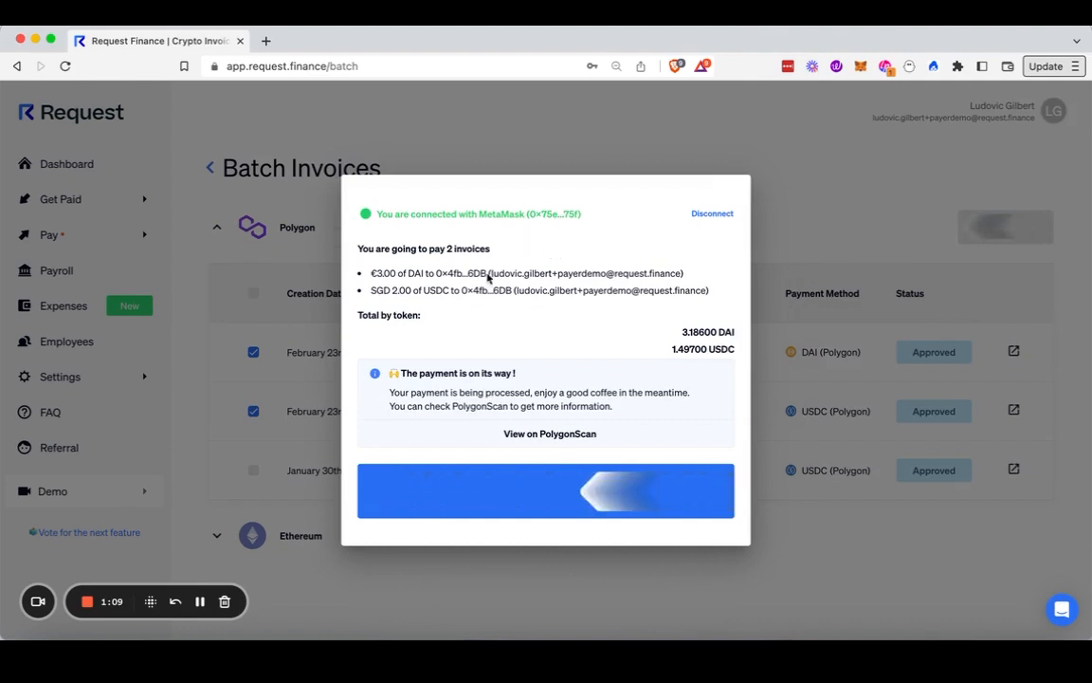
mouse_move(201, 603)
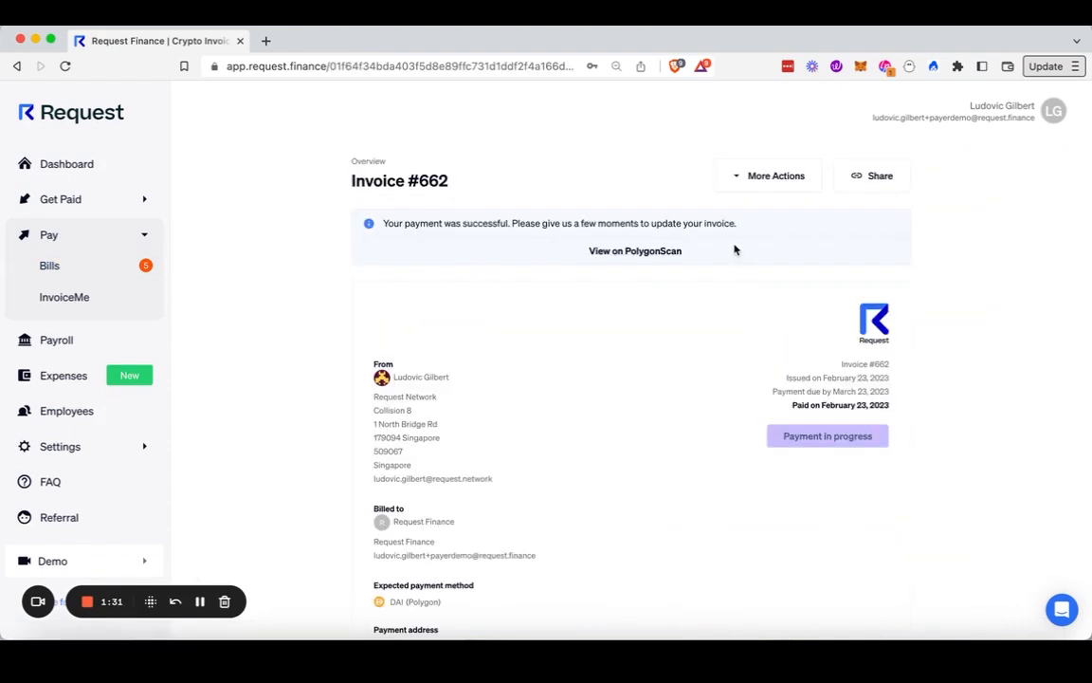
click(776, 174)
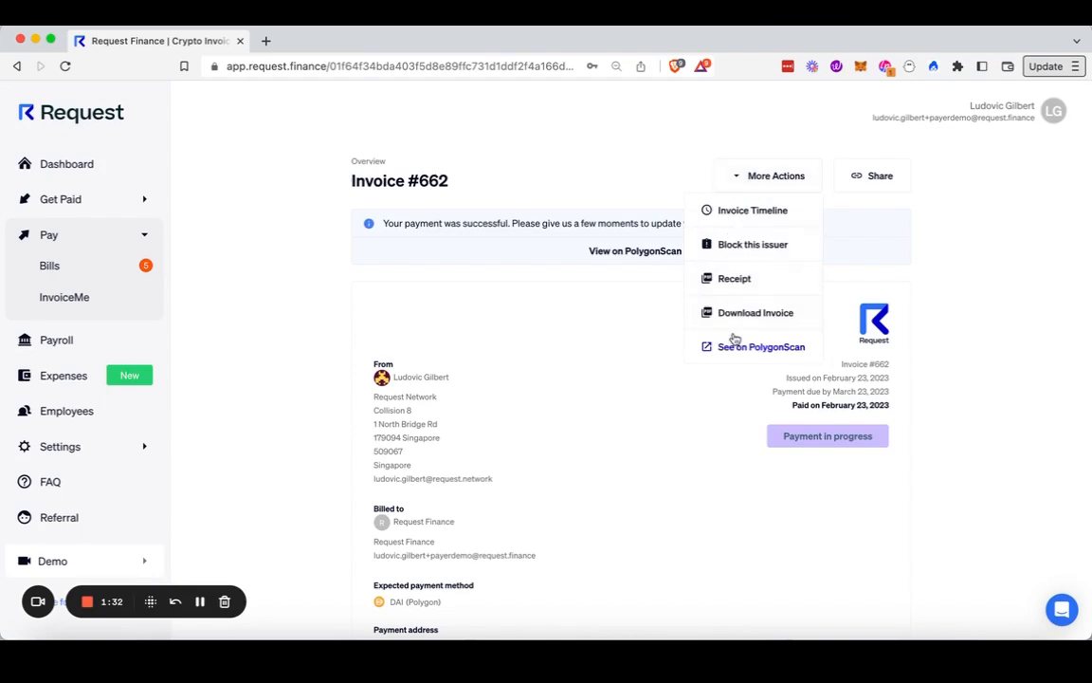
click(761, 345)
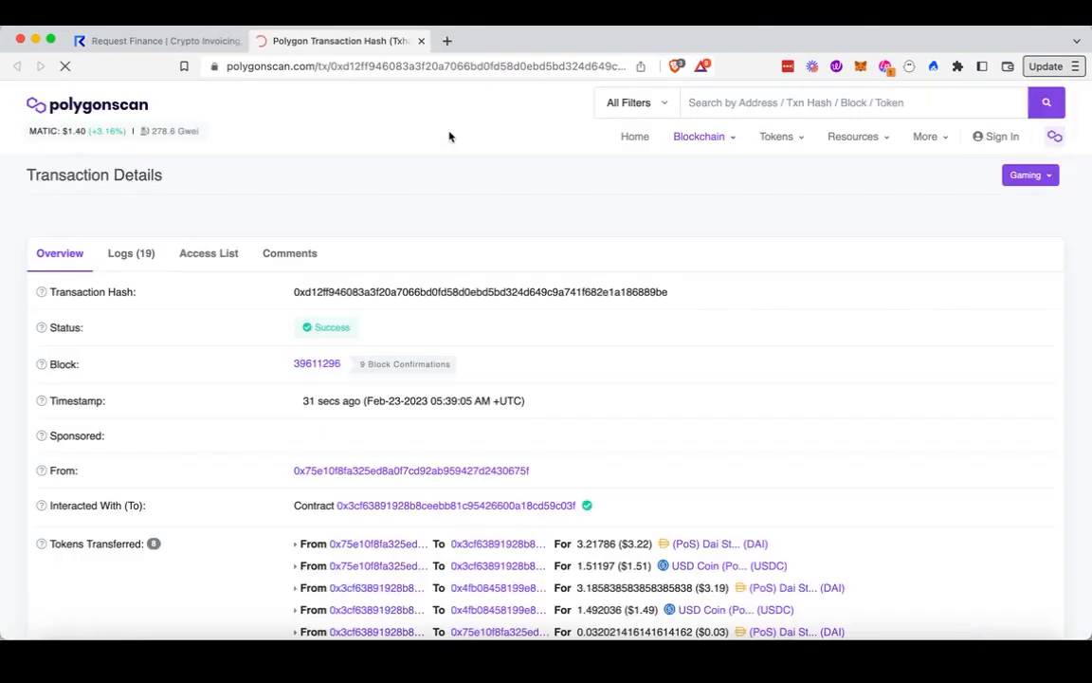
click(155, 42)
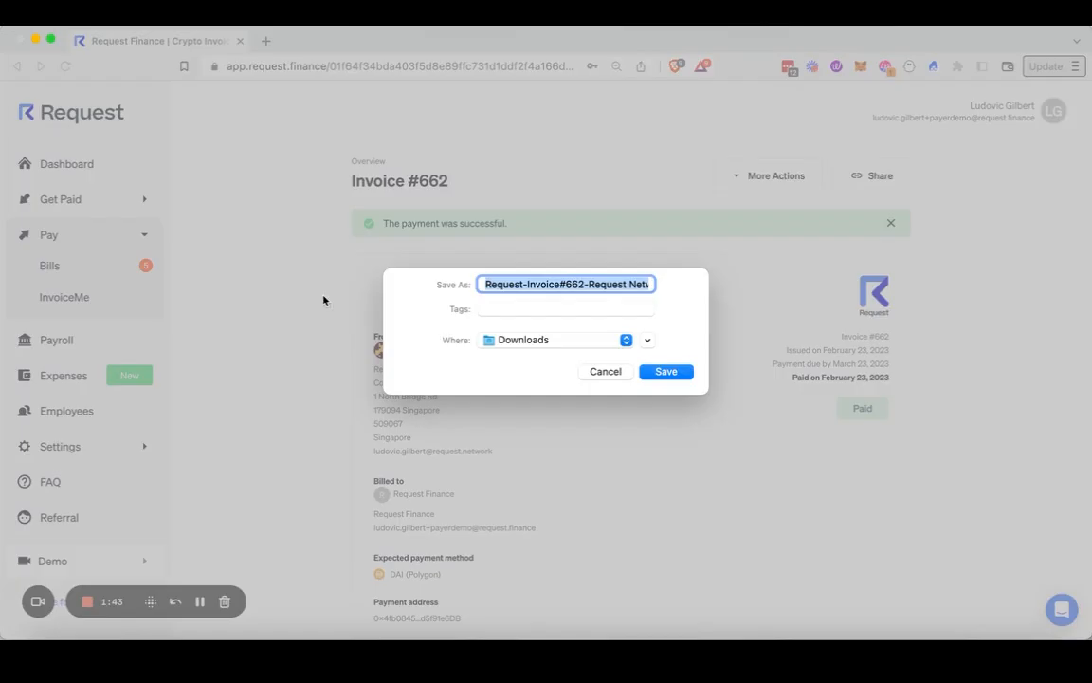
Save the invoice #662 PDF to Downloads and view its totals showing DAI 3.19 received.
click(666, 370)
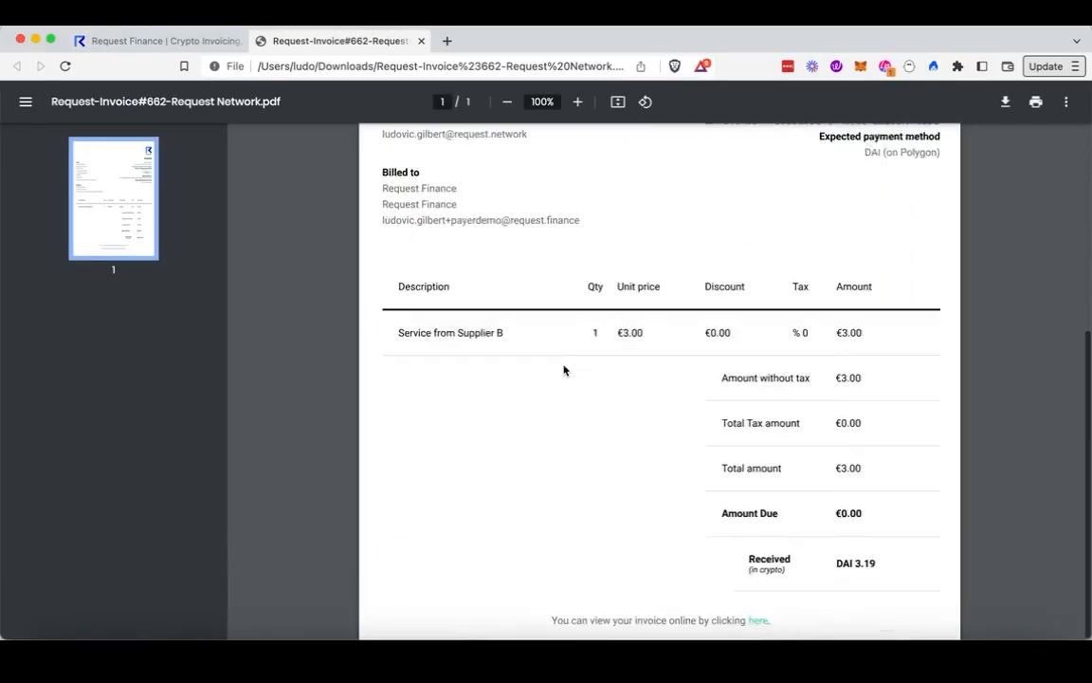
scroll(down, 3)
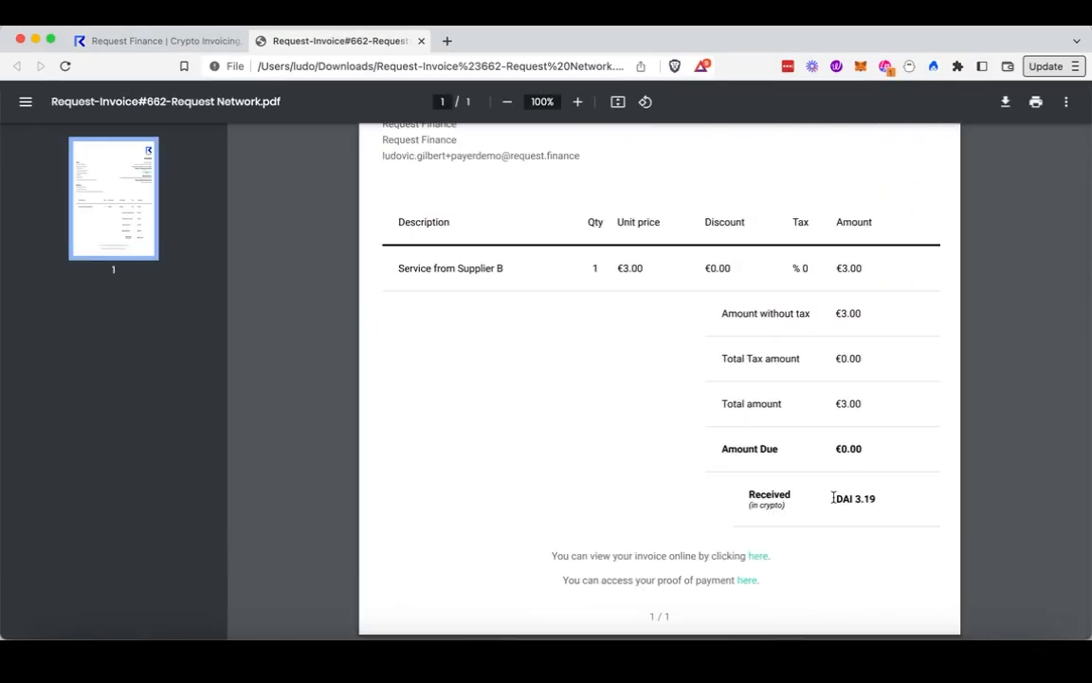